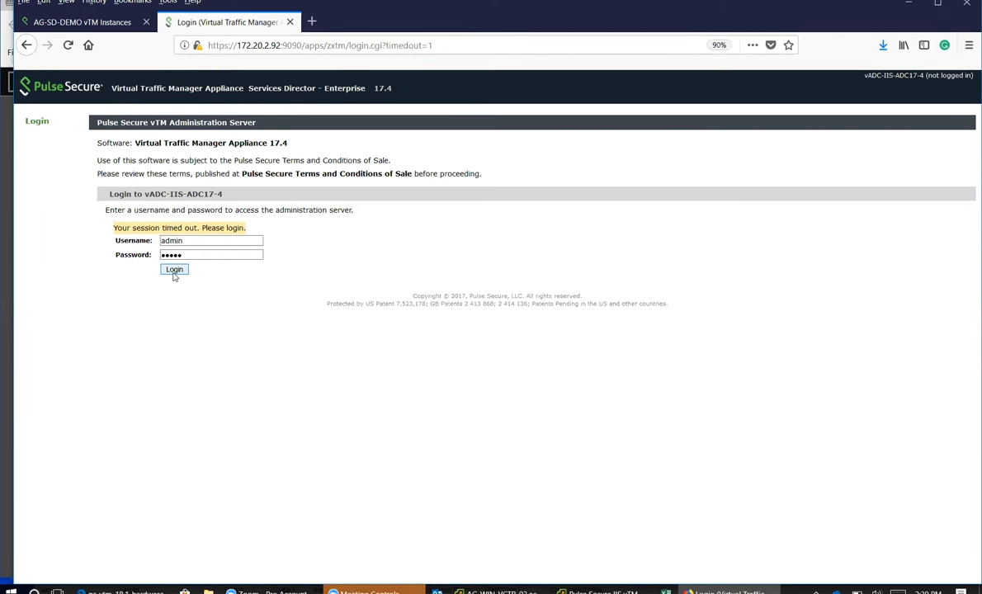
mouse_move(248, 102)
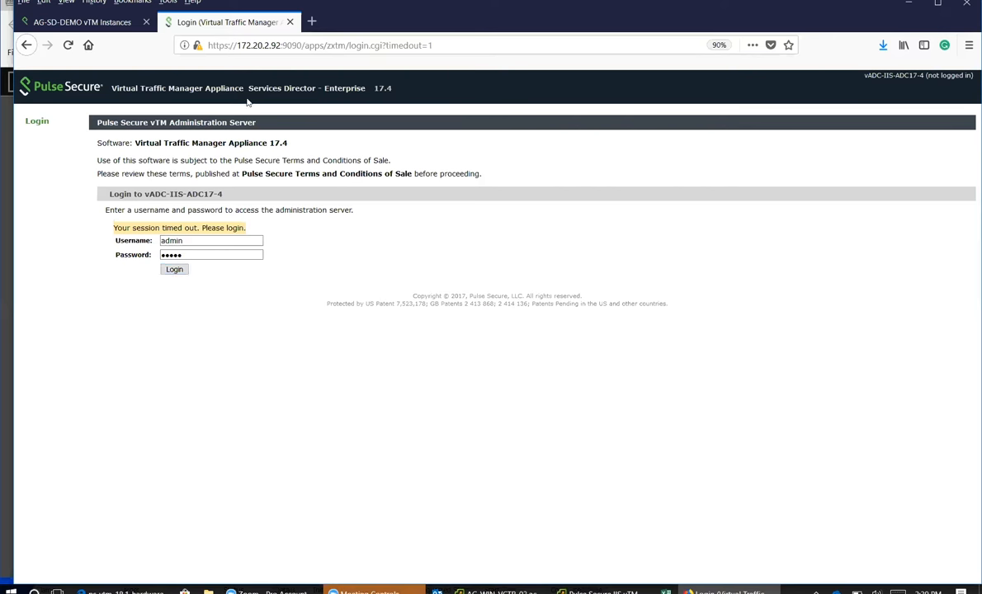
- Submit the filled-in admin credentials to log back in after the session timeout
left_click(173, 269)
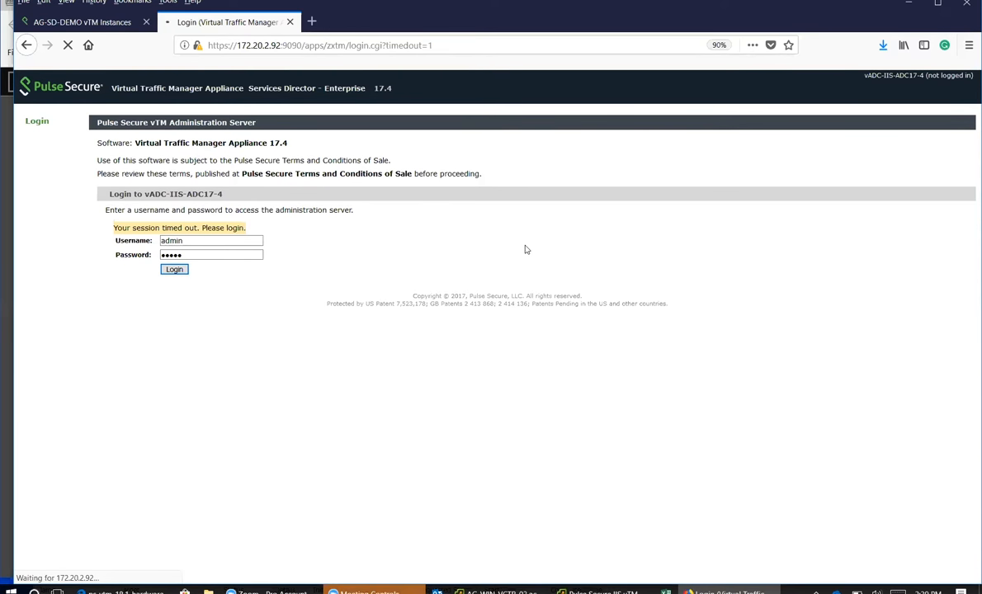
left_click(174, 269)
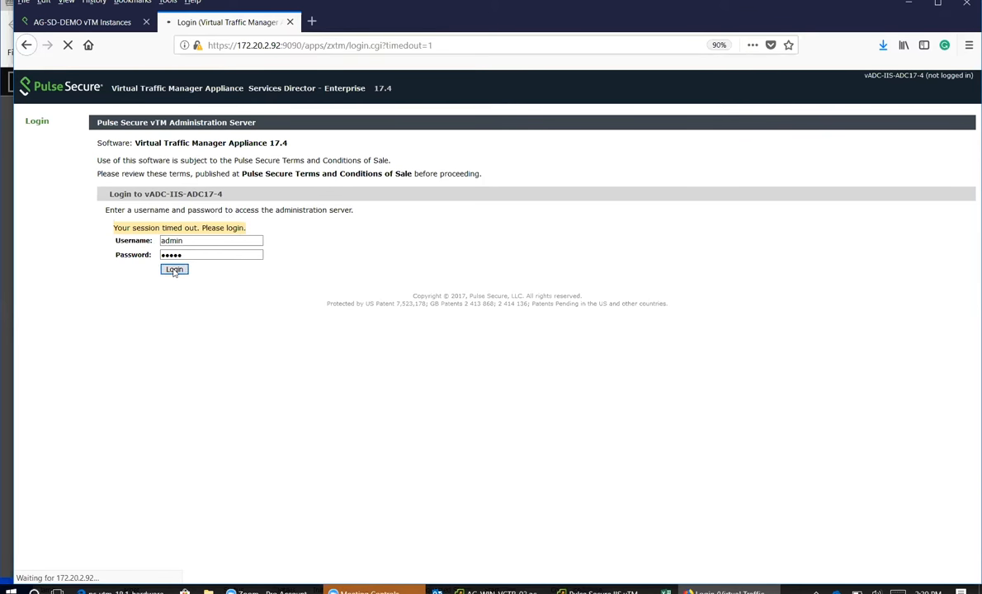
left_click(174, 269)
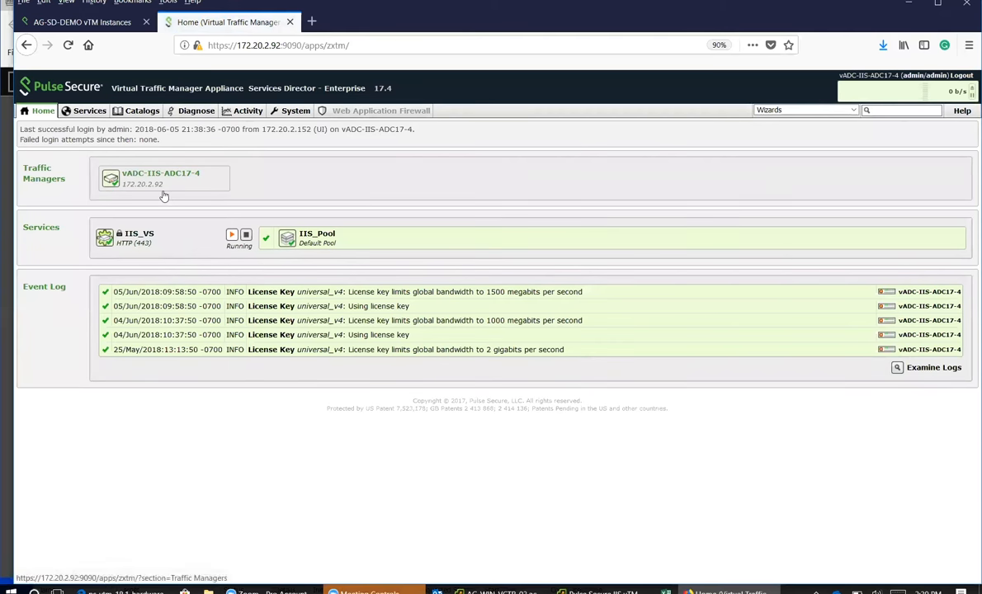
mouse_move(164, 195)
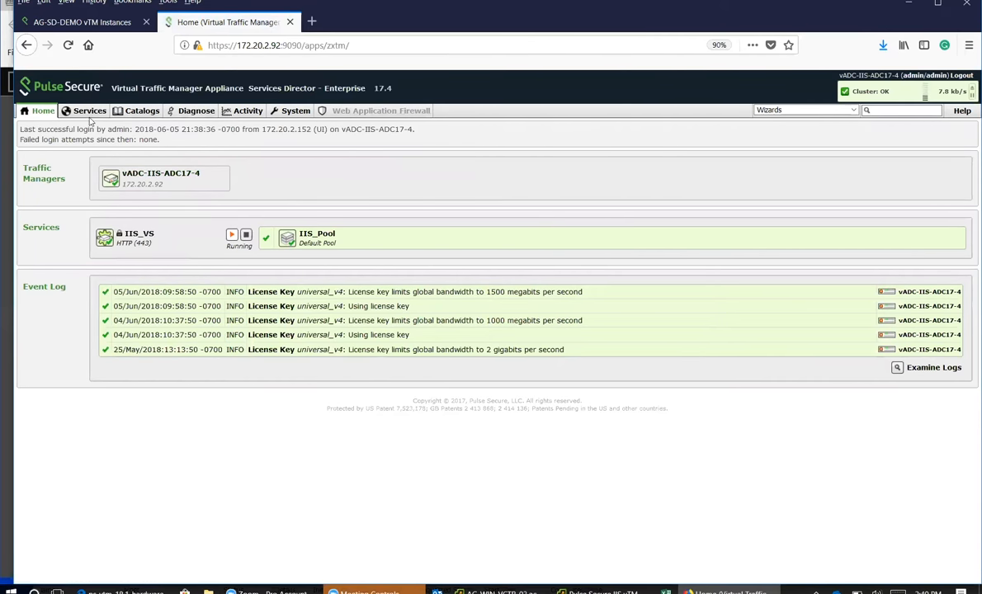
- Show the Services Virtual Servers list, featuring IIS_VS on HTTP port 443
left_click(89, 111)
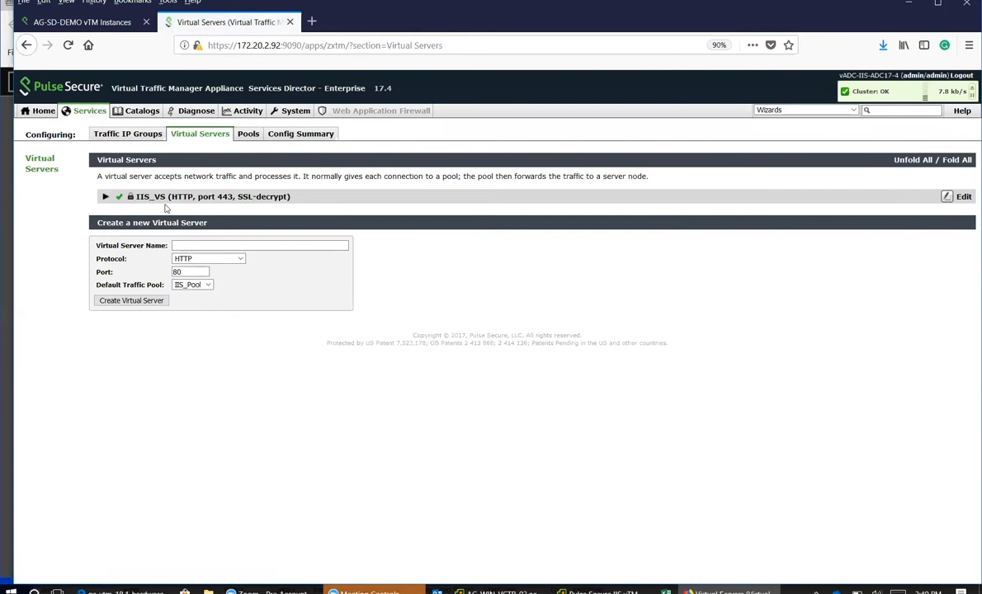
- Open IIS_VS's edit page, review Basic Settings, and scroll to the feature sections
left_click(964, 197)
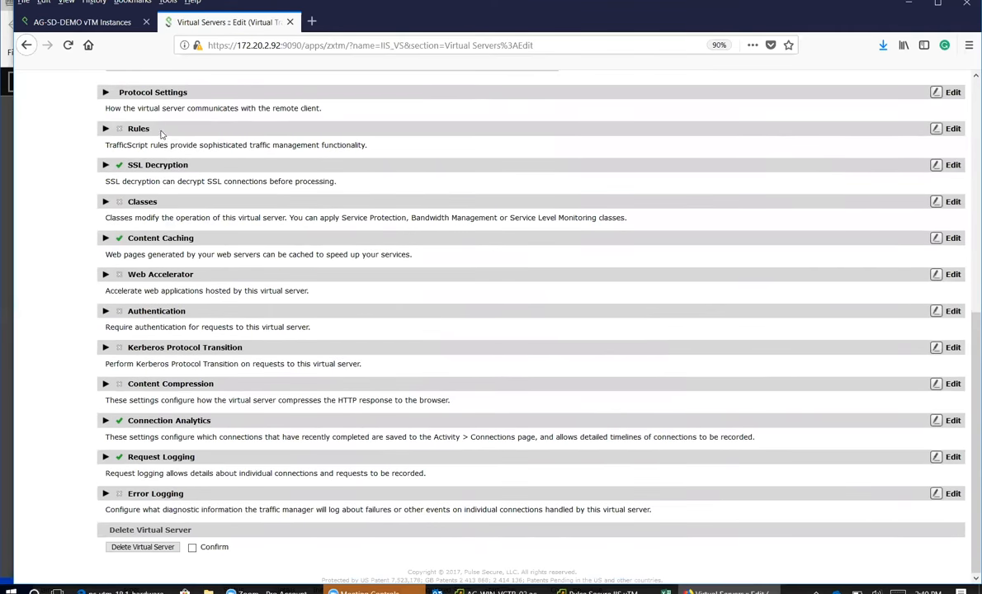
mouse_move(399, 249)
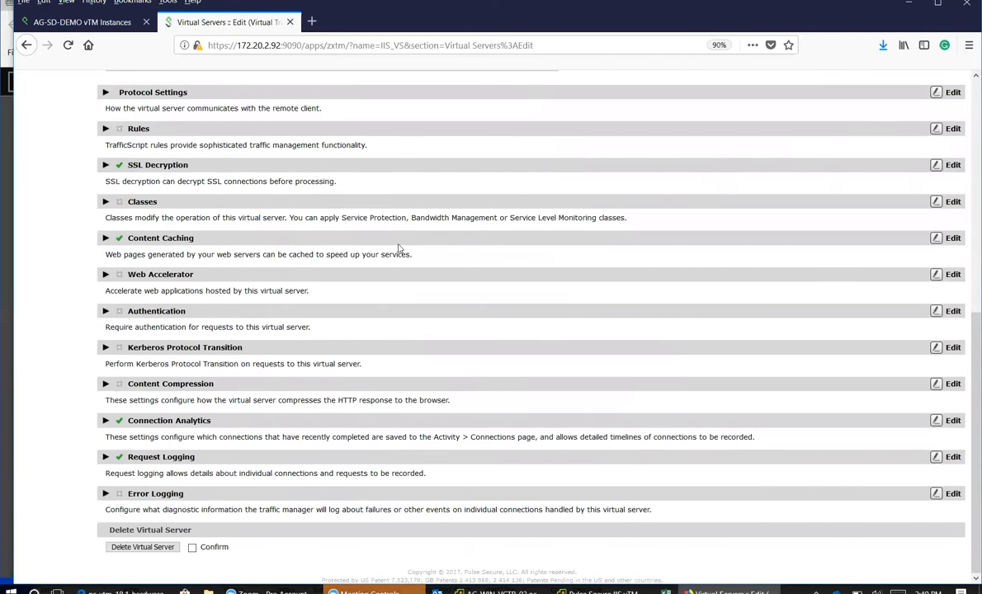
scroll("up", 3)
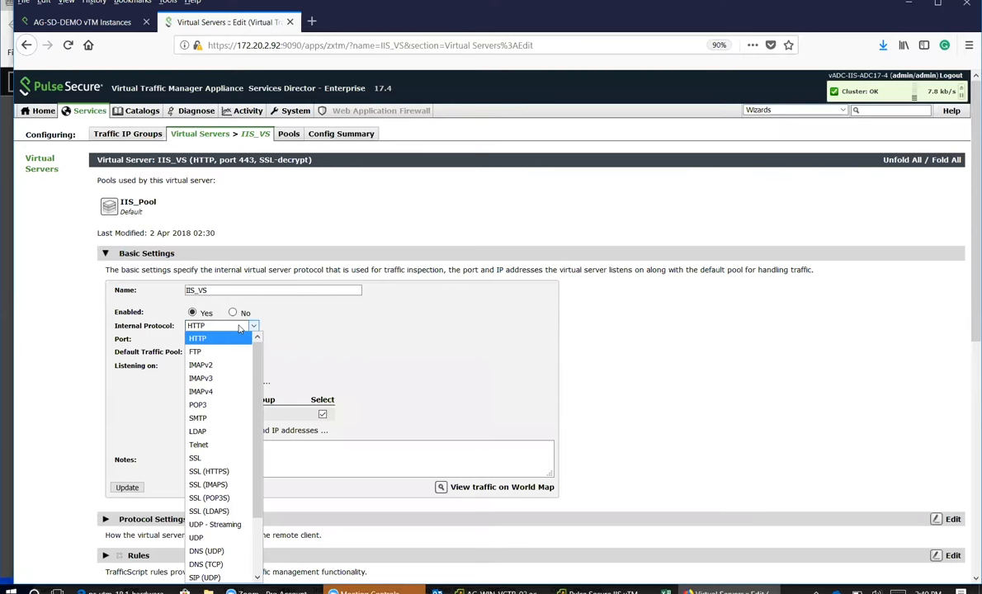
left_click(198, 338)
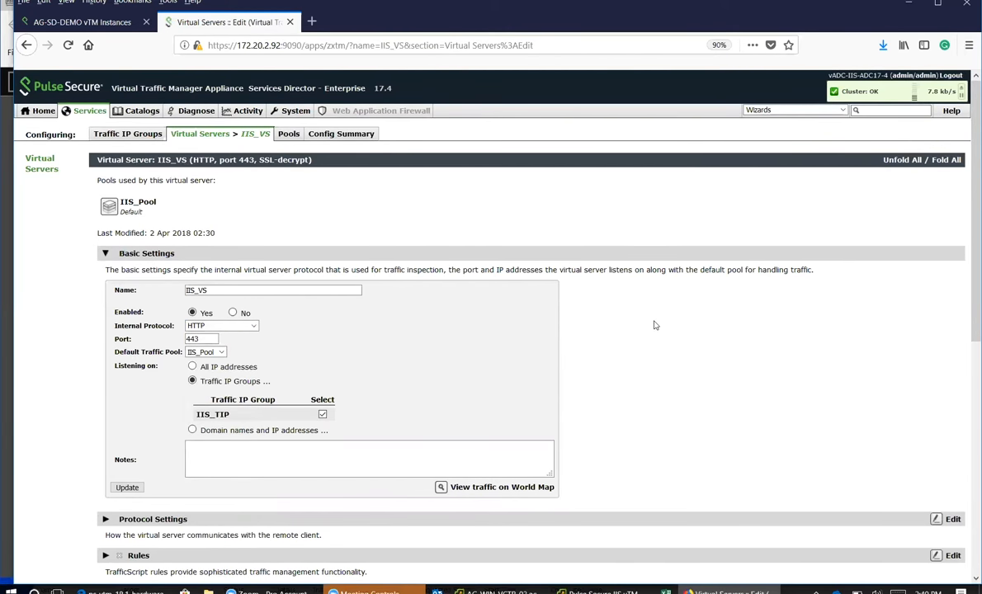
scroll("down", 3)
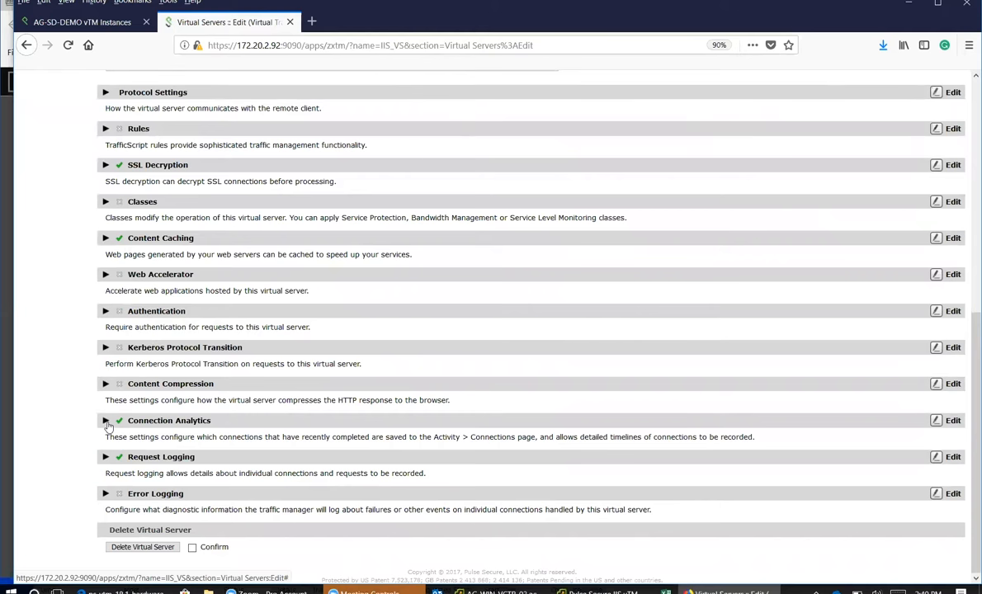
- Expand IIS_VS's Connection Analytics section and edit its settings
left_click(106, 421)
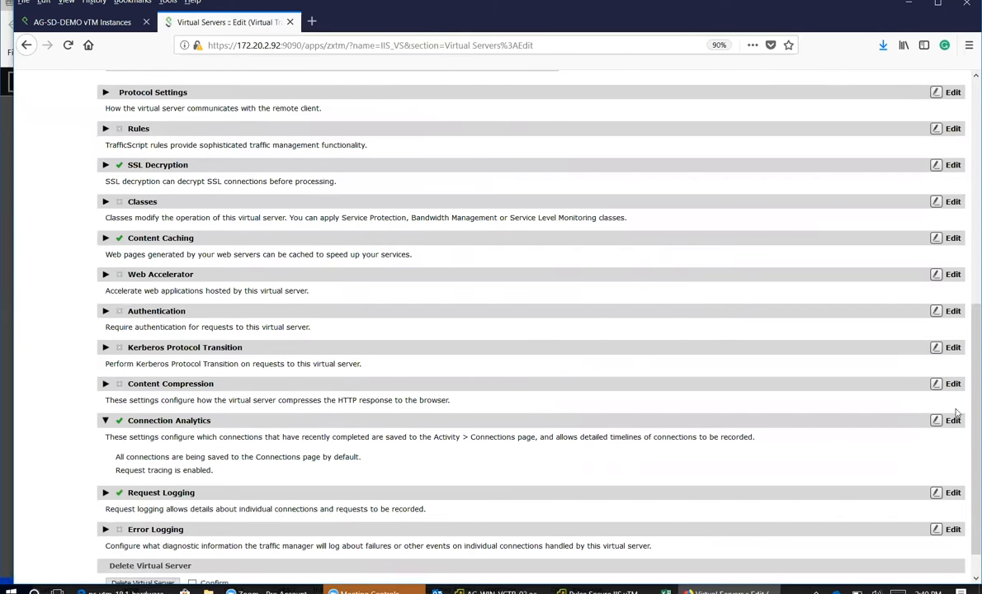
left_click(953, 420)
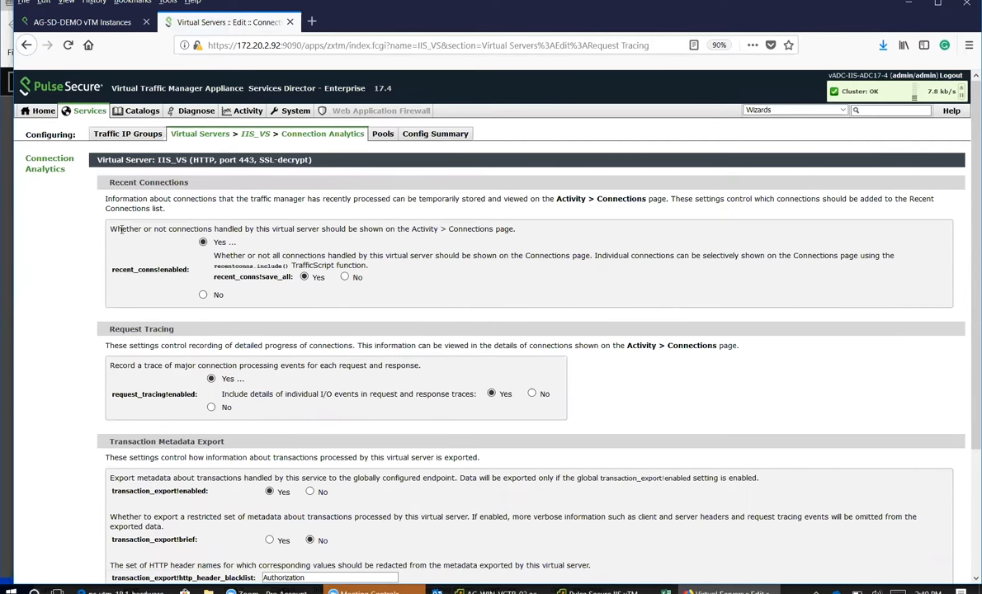
- Verify recent_conns and request_tracing are both enabled (Yes), then view Current Activity
triple_click(312, 228)
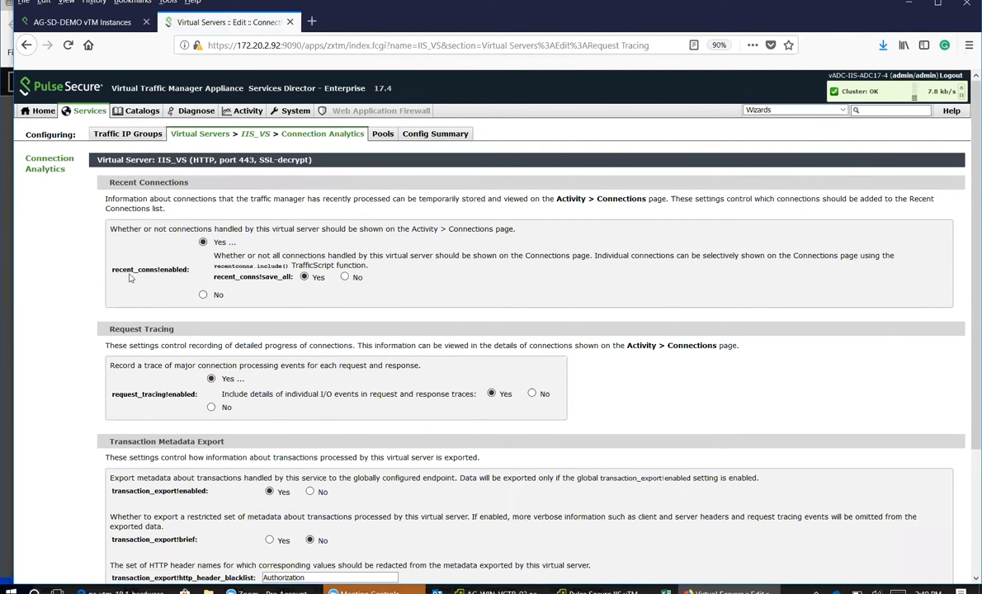
mouse_move(149, 273)
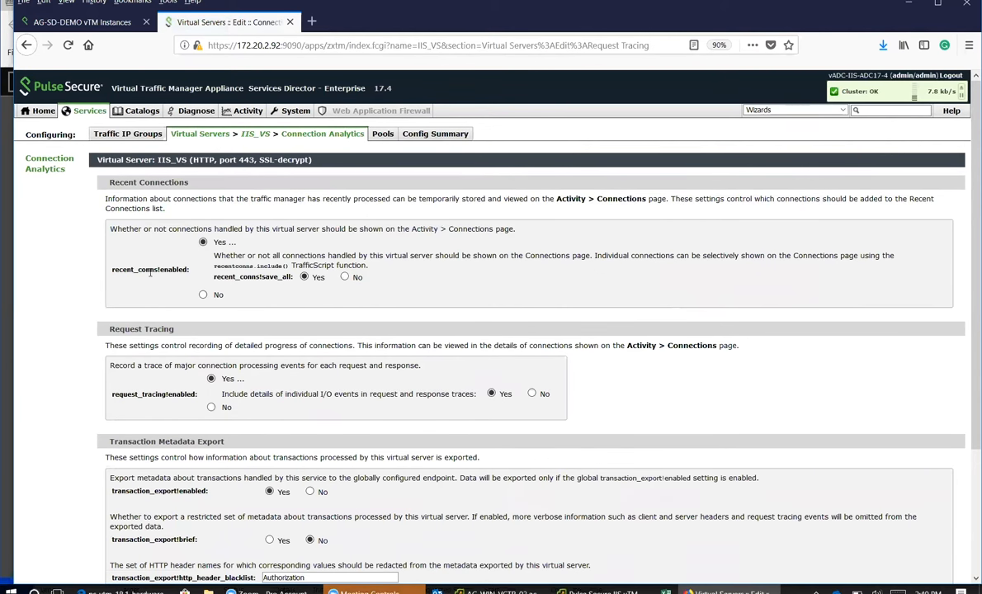
left_click(304, 277)
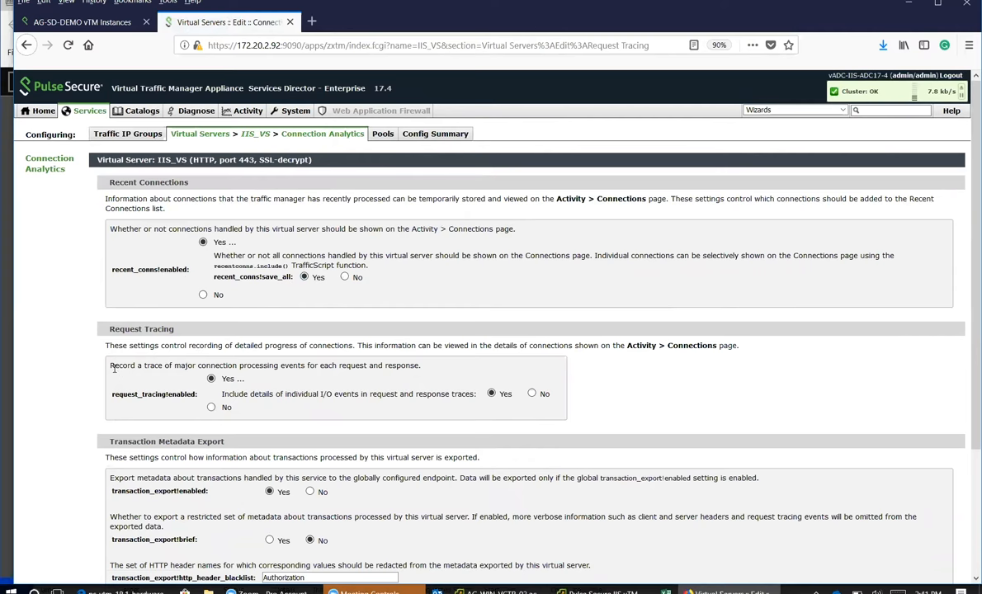
left_click(211, 379)
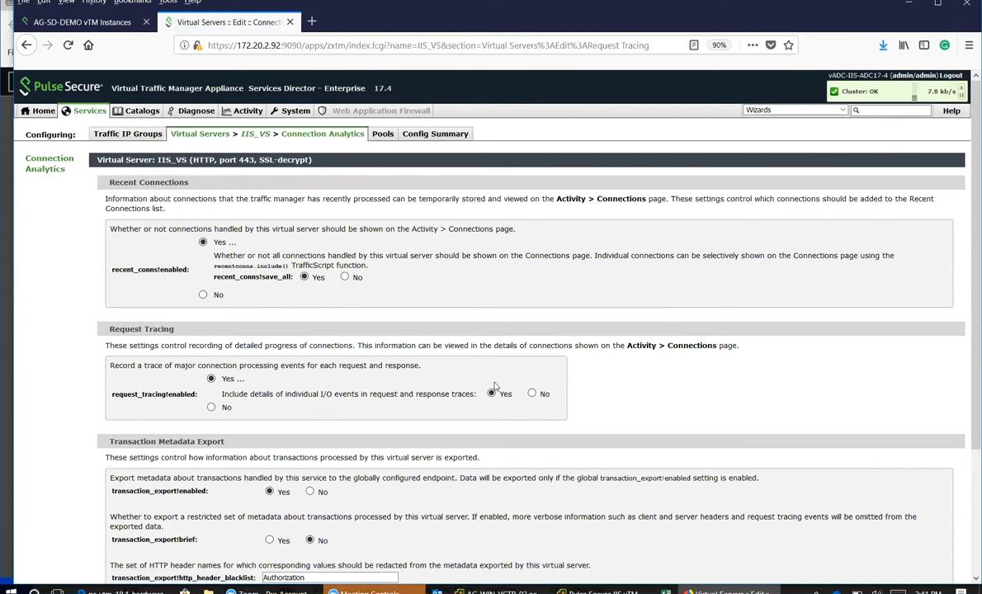
scroll("down", 3)
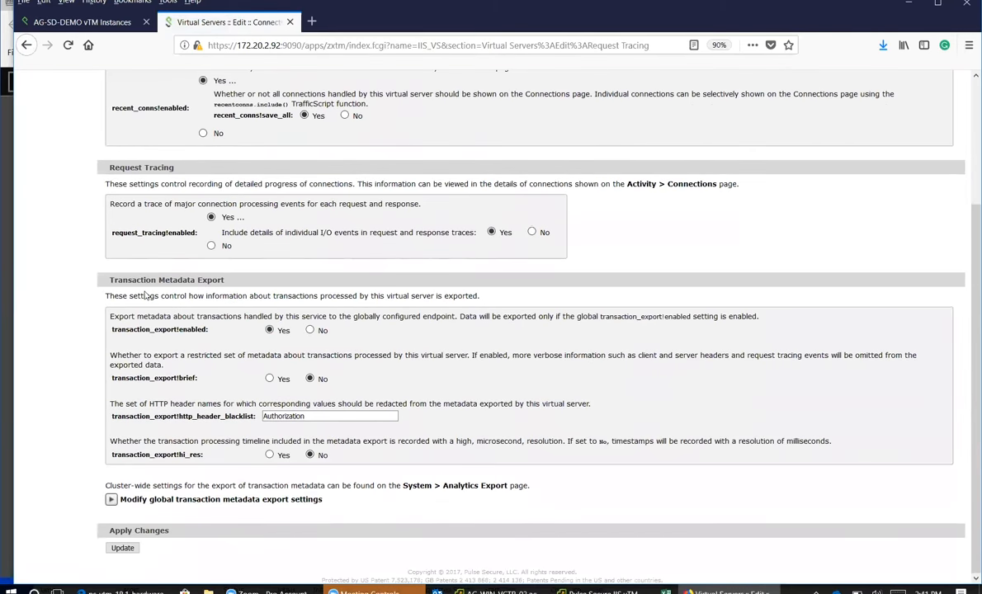
mouse_move(213, 329)
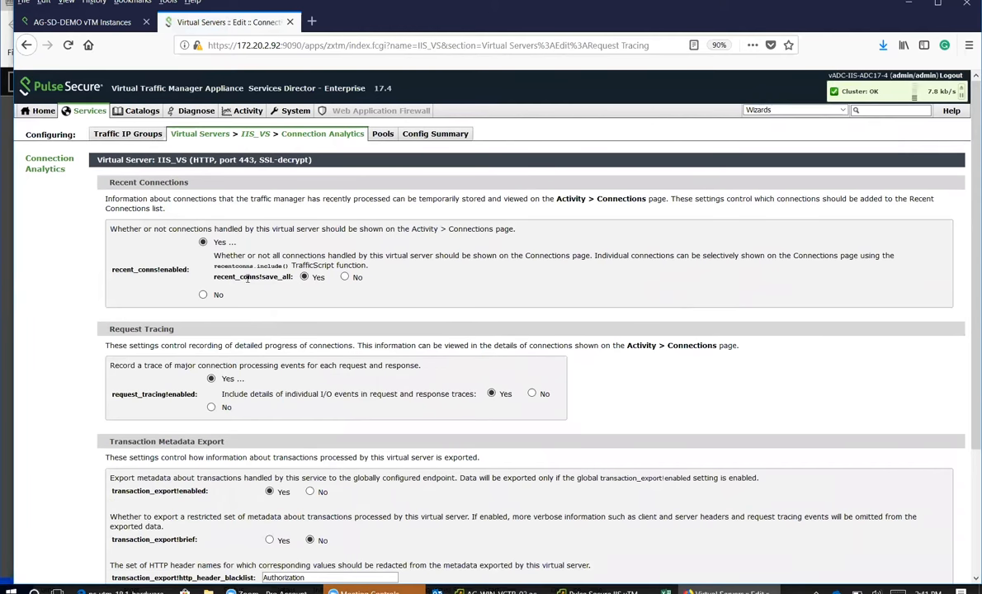
mouse_move(318, 293)
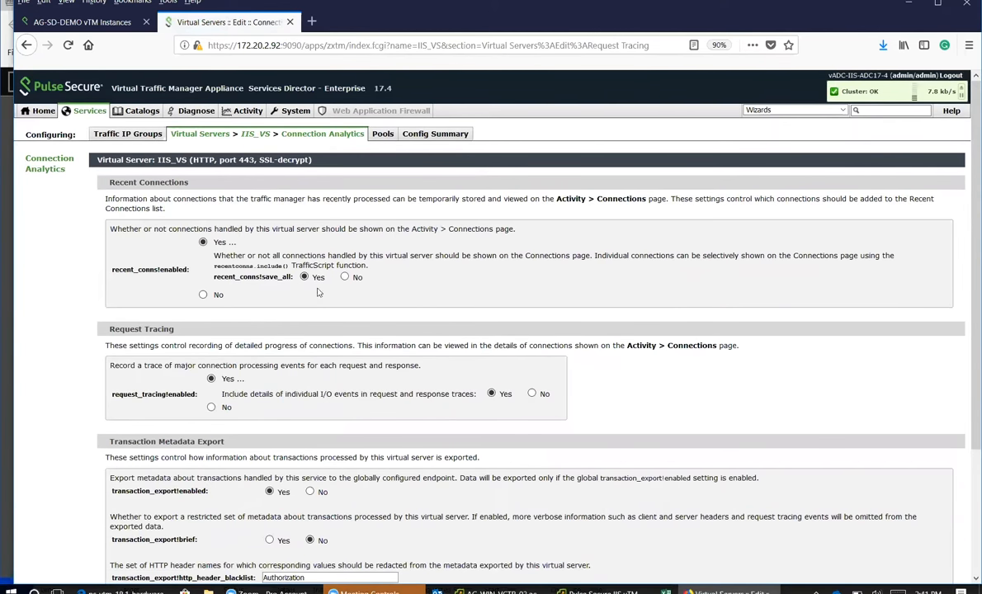
mouse_move(220, 363)
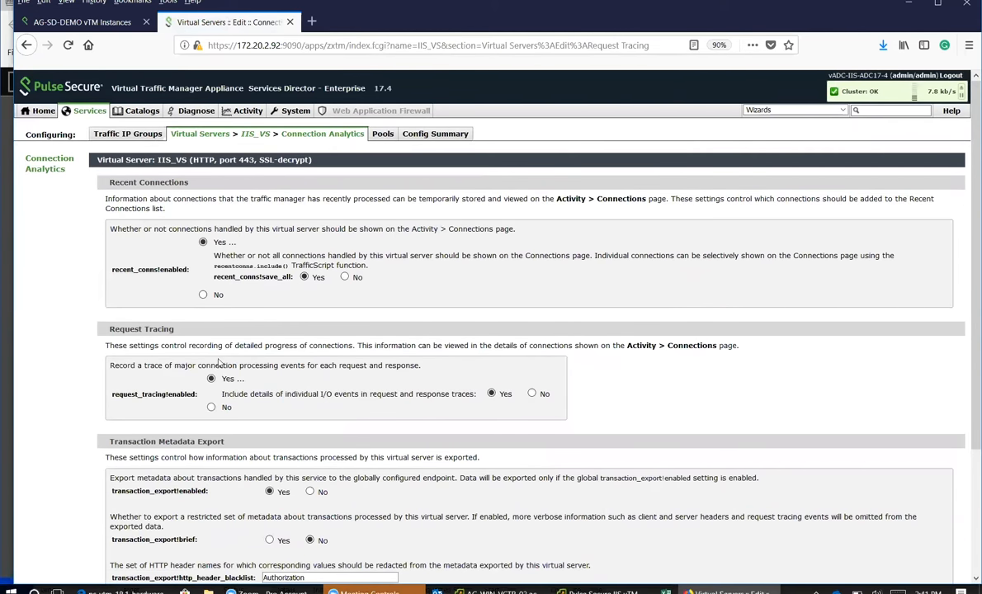
mouse_move(493, 391)
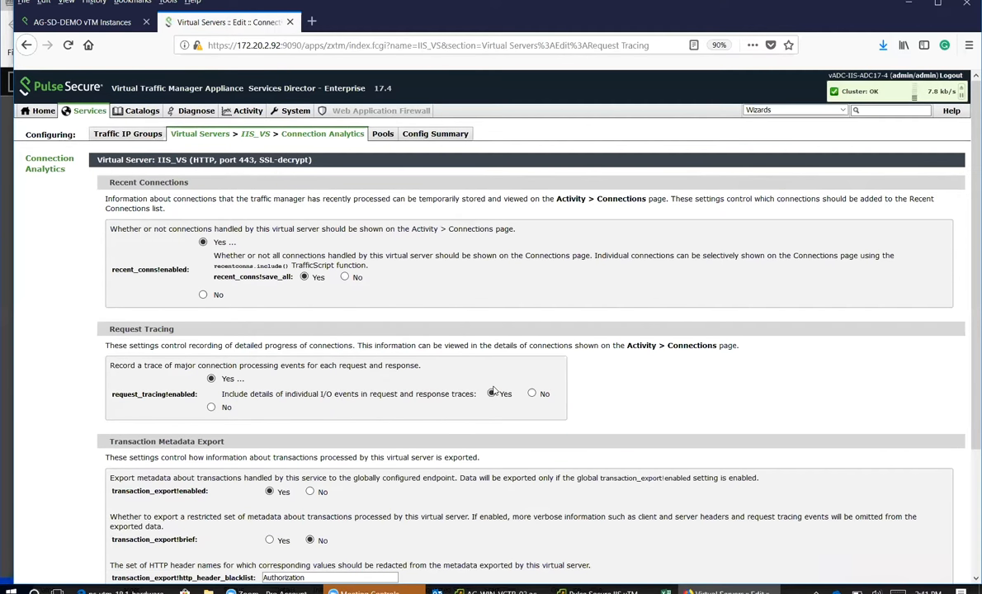
left_click(247, 110)
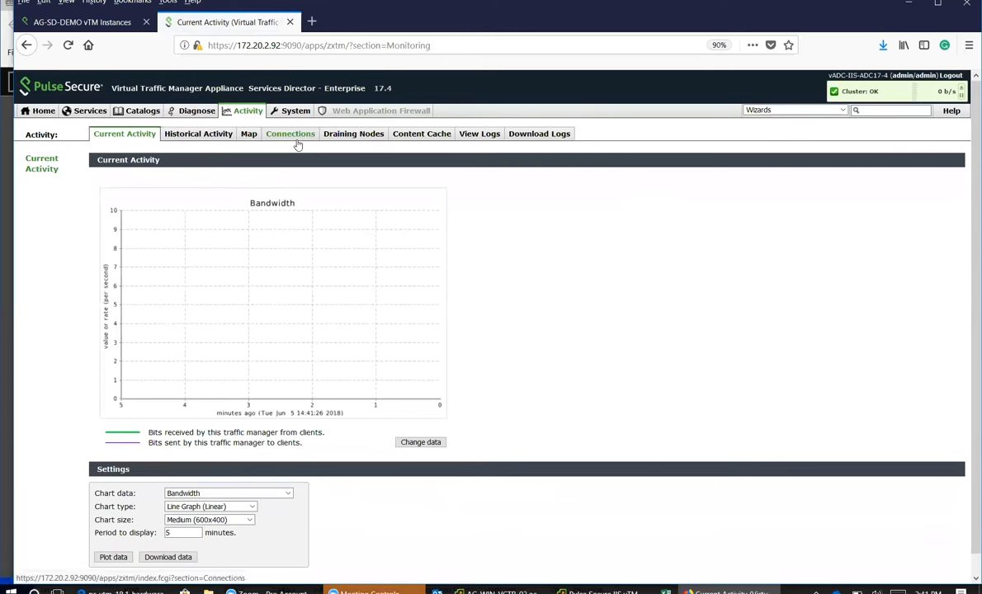
- View Activity Connections and the System traffic managers, then return to Current Activity
left_click(290, 133)
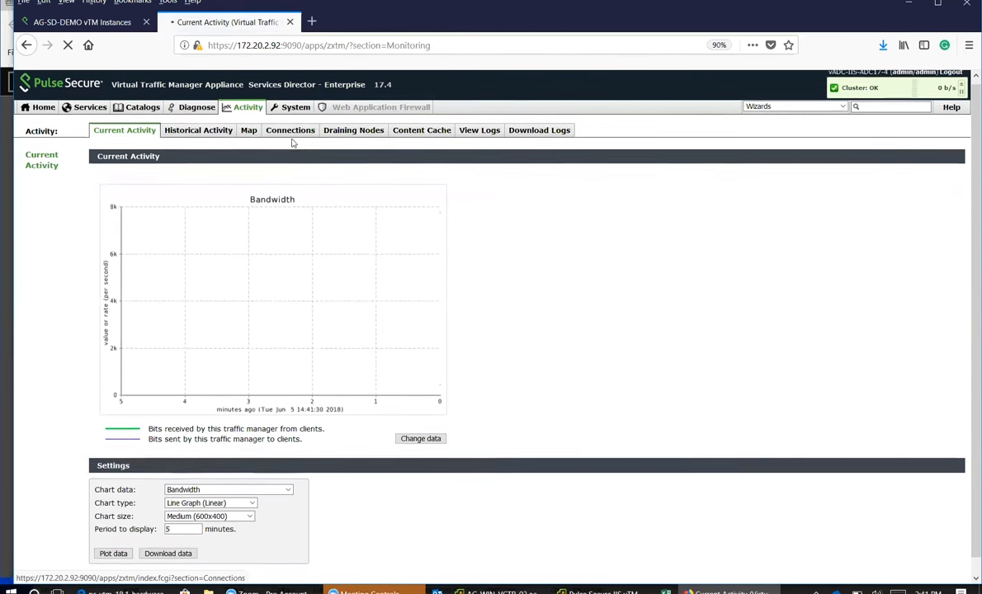
left_click(295, 106)
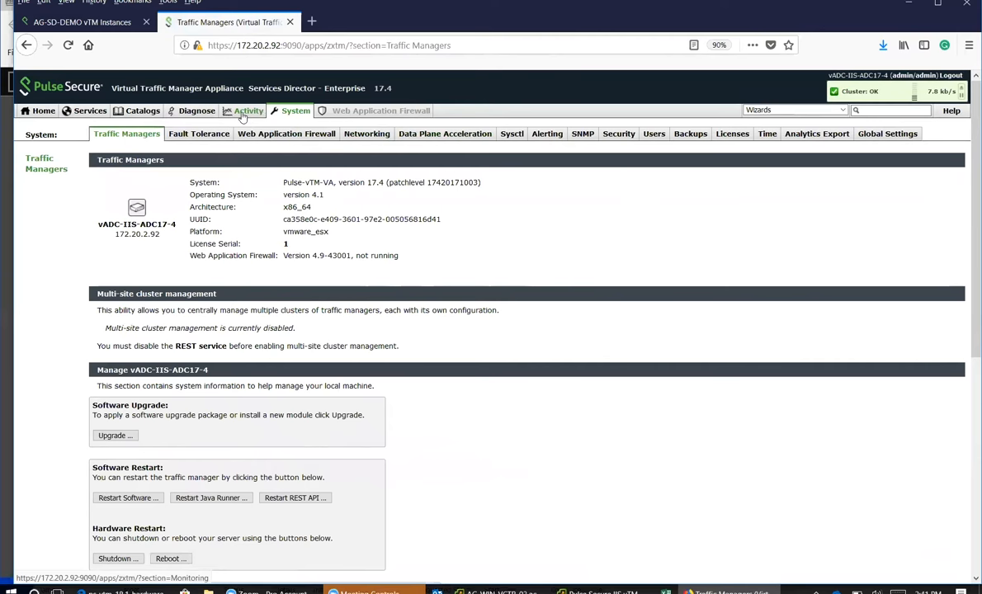
left_click(249, 110)
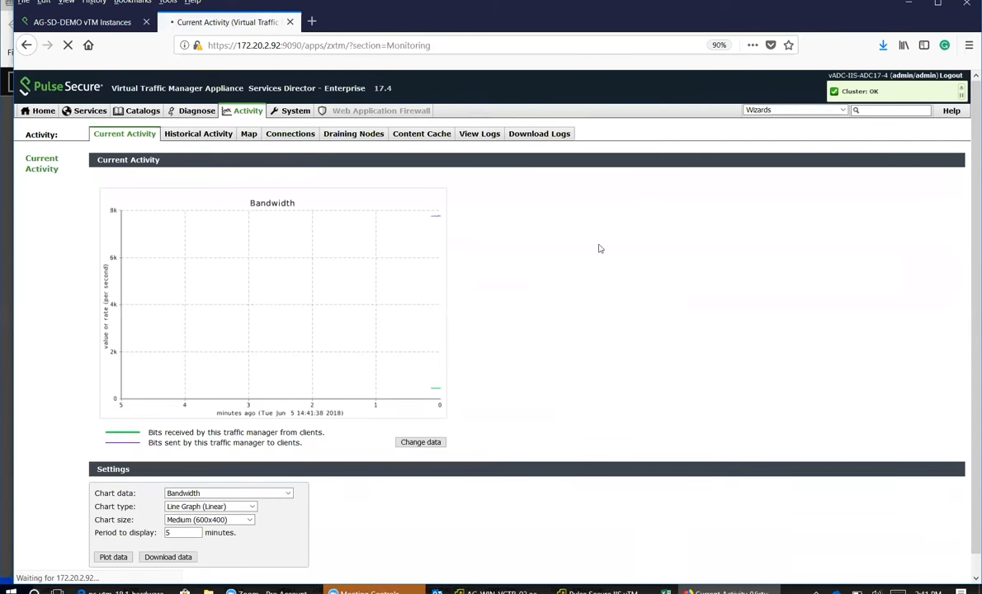
- Open Connection Details for a closed IIS_VS HTTP connection with response code 200
left_click(289, 133)
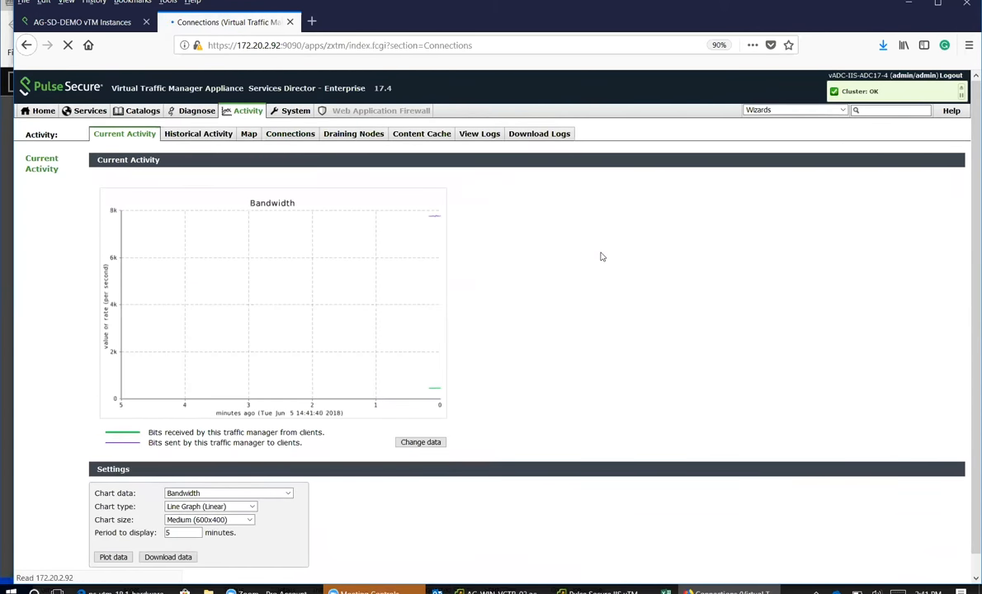
left_click(290, 134)
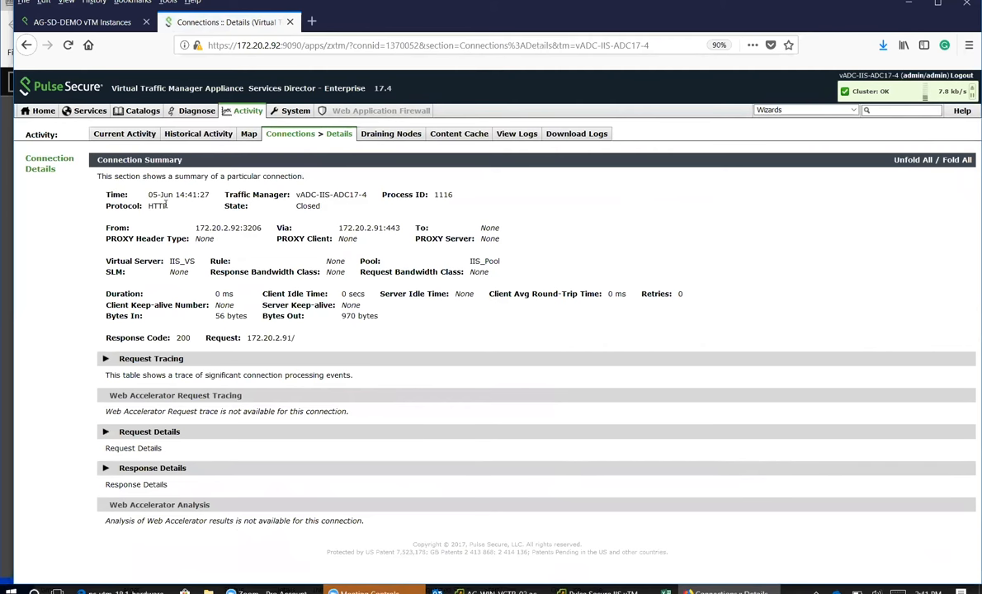
mouse_move(248, 225)
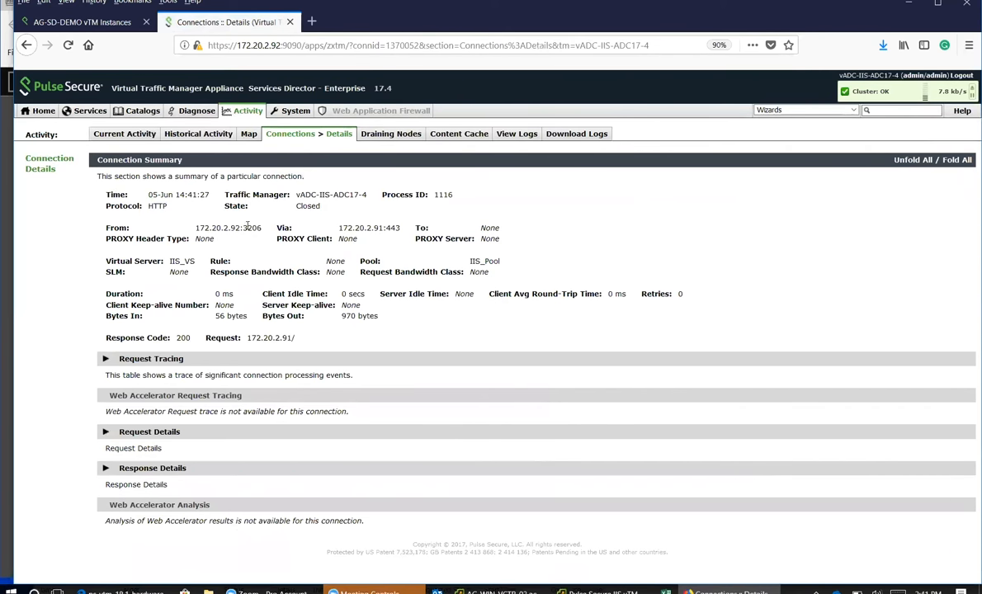
double_click(350, 228)
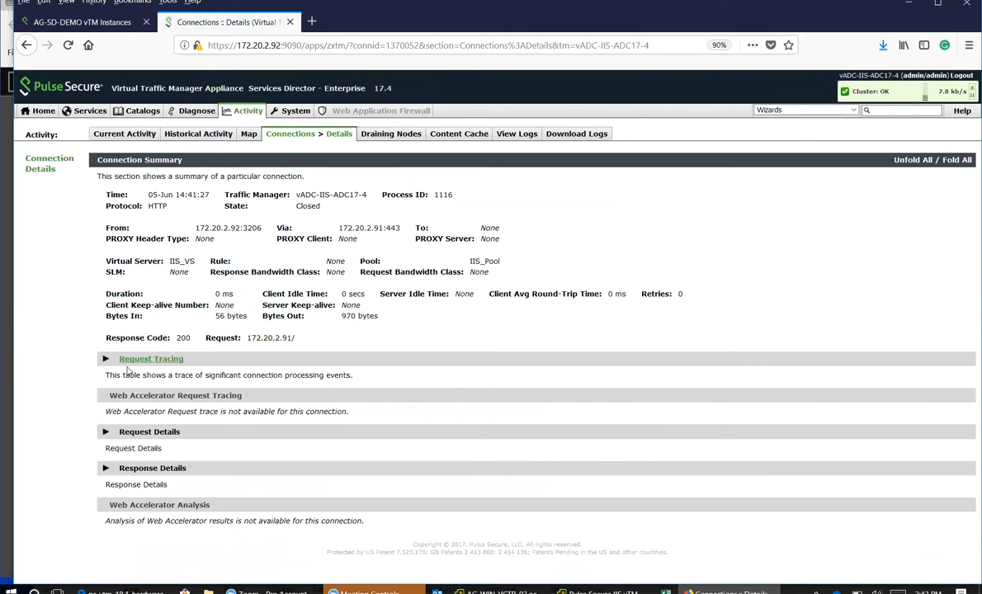
- Unfold Request Tracing to list timed events through cache hit and close
left_click(151, 358)
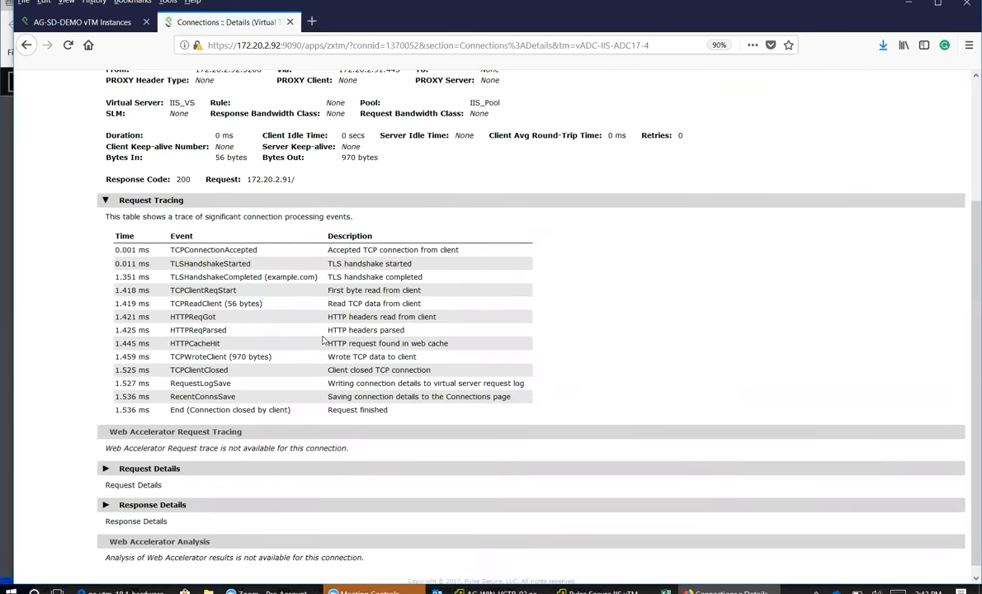
scroll("down", 3)
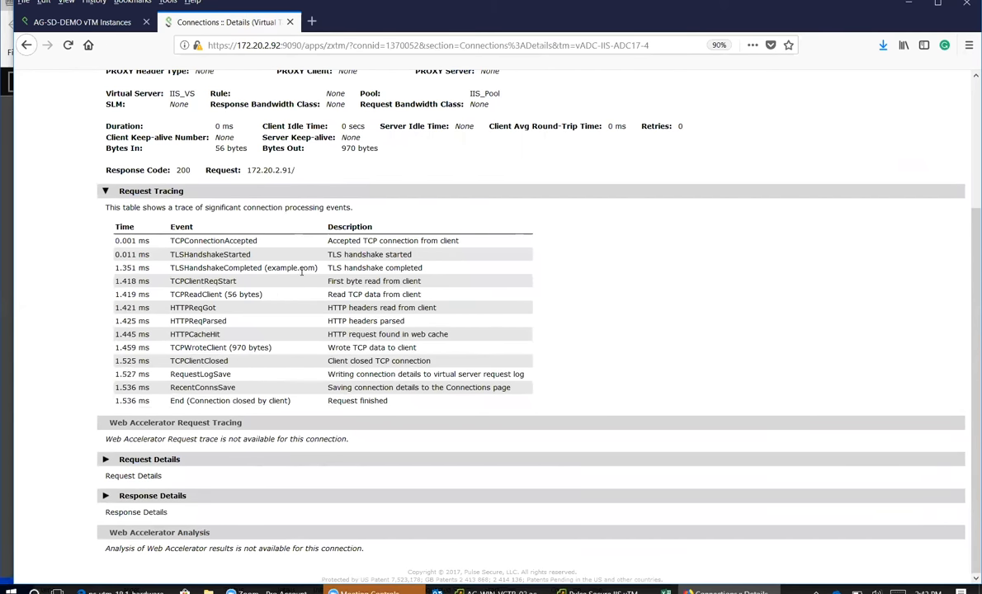
mouse_move(198, 262)
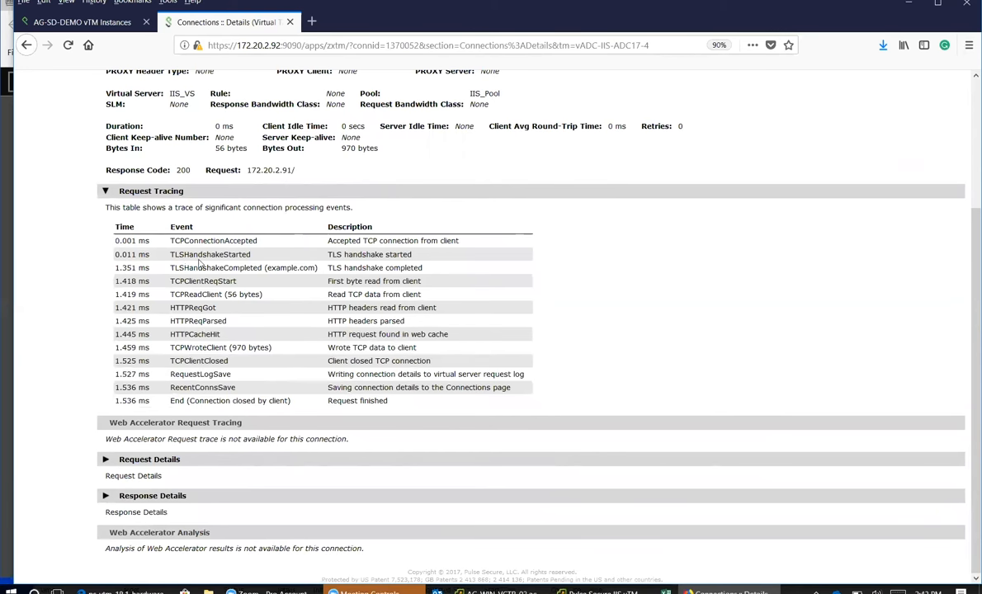
mouse_move(231, 265)
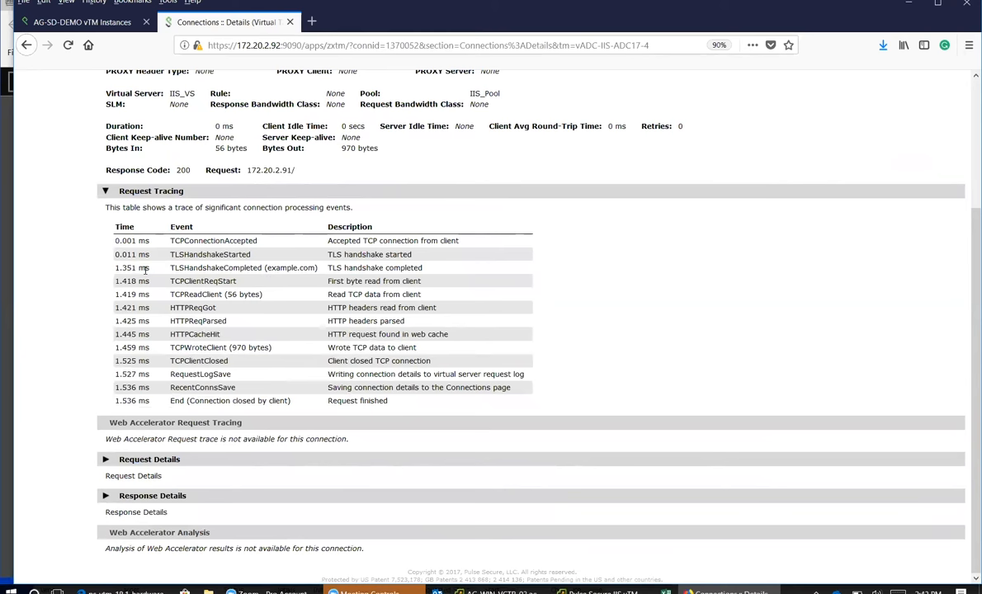
mouse_move(121, 276)
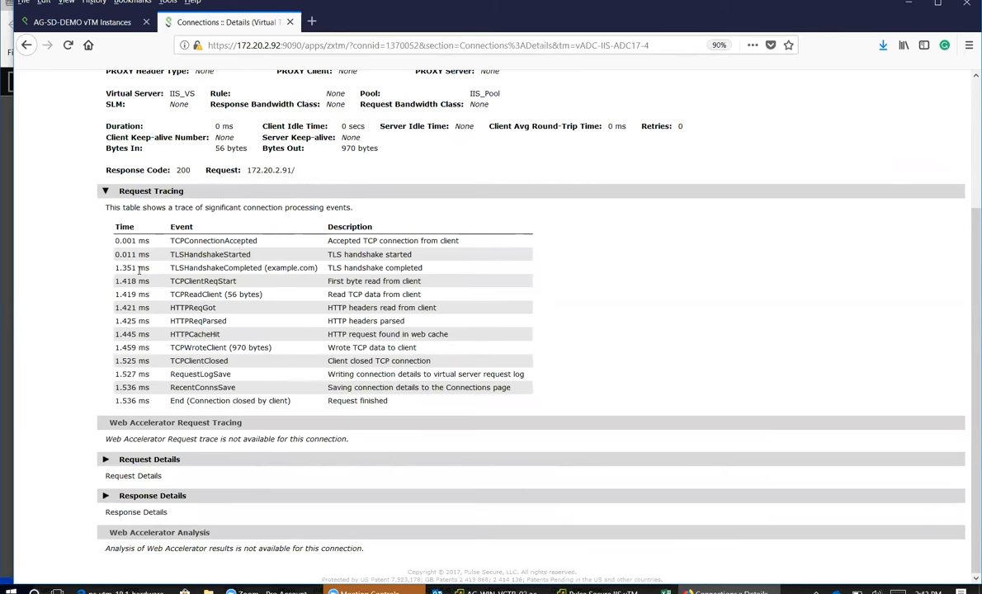
mouse_move(296, 271)
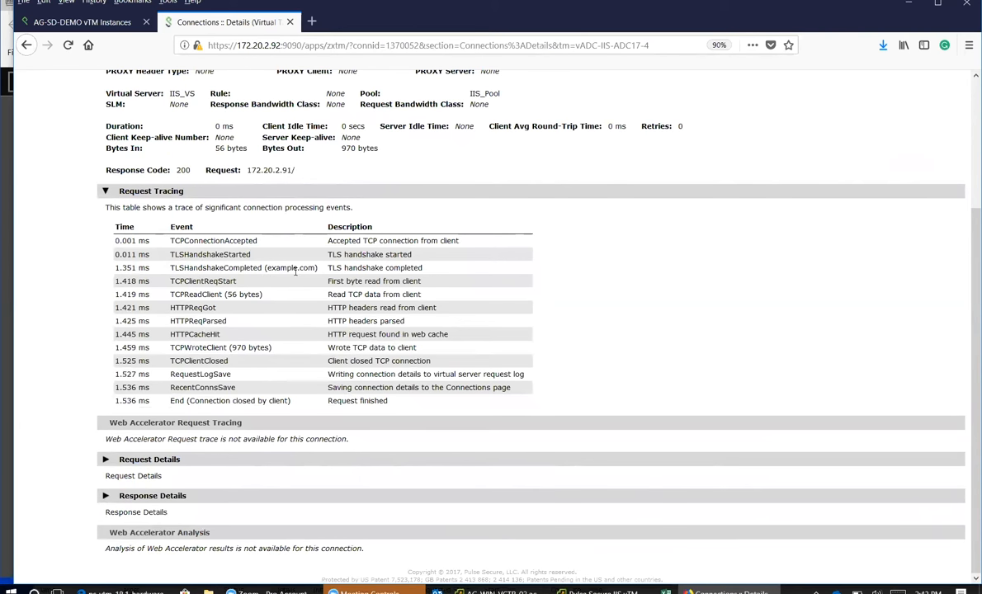
mouse_move(161, 293)
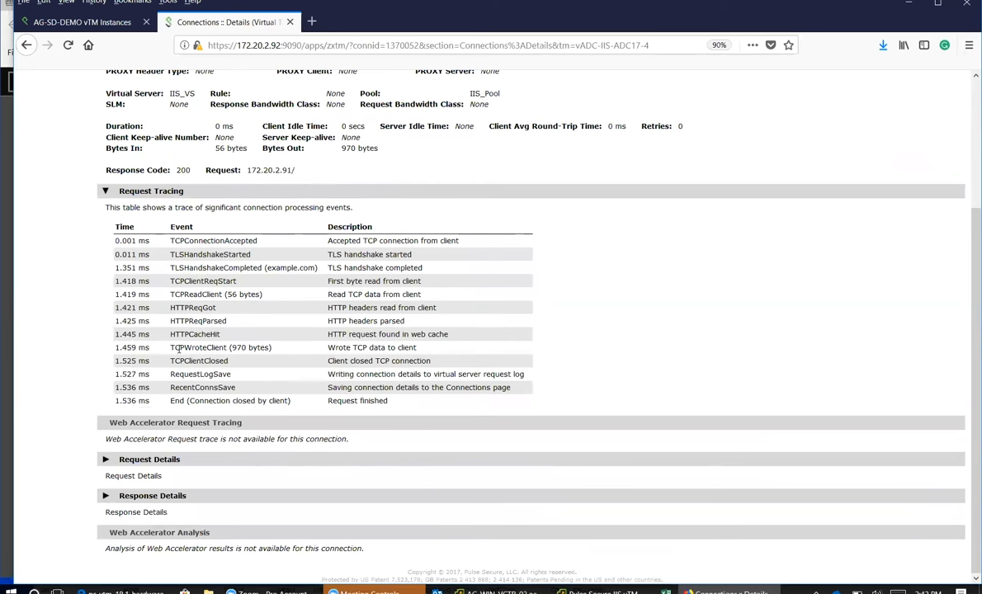
mouse_move(310, 369)
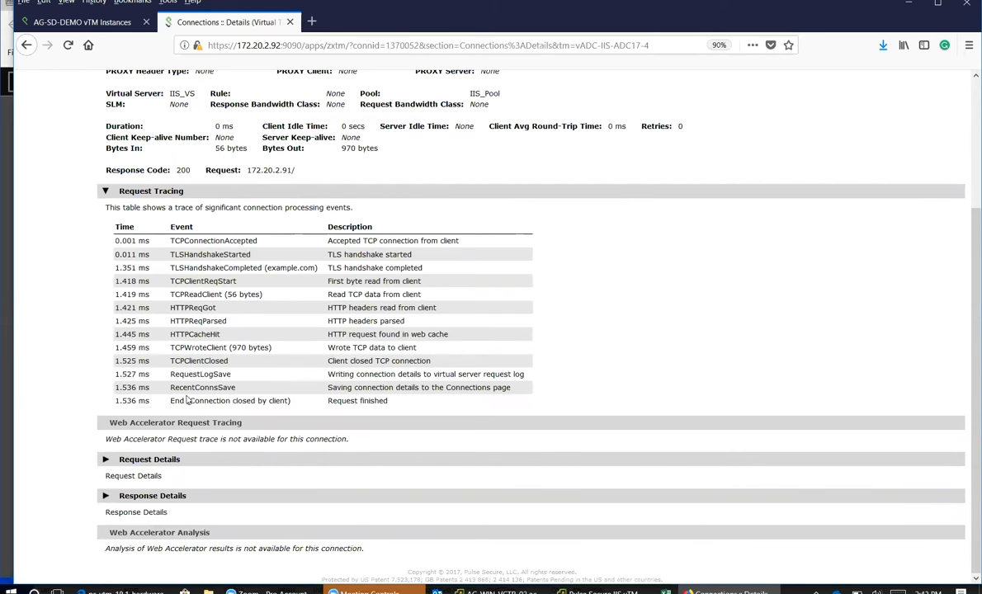
mouse_move(174, 312)
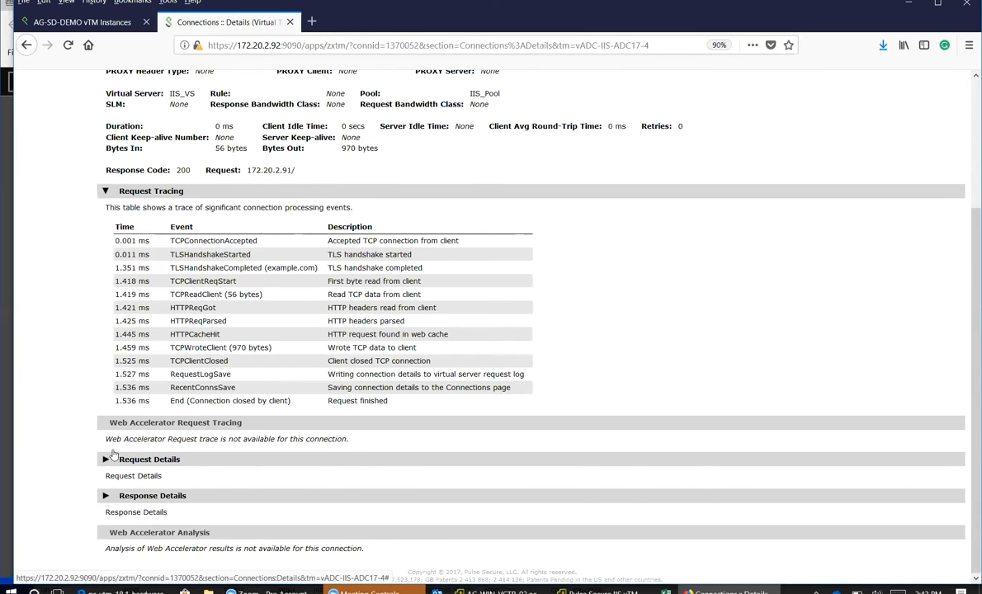
mouse_move(145, 252)
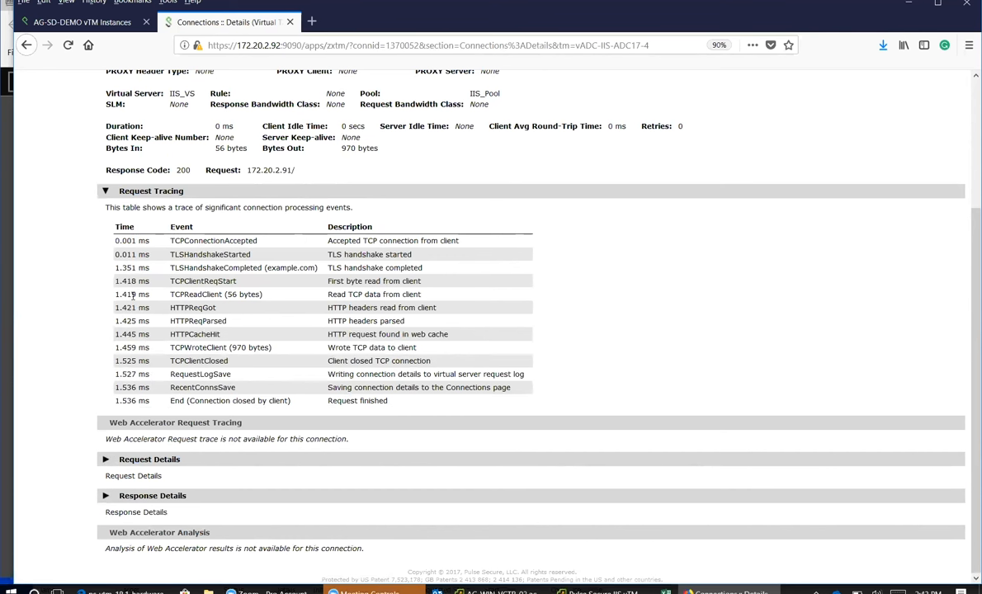
mouse_move(141, 279)
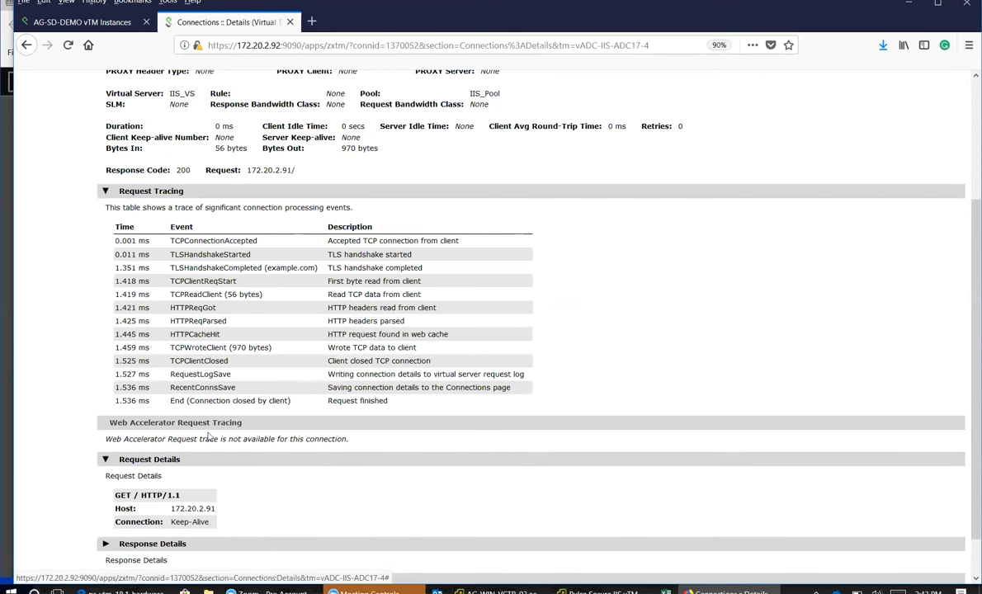
- Unfold Response Details to show the HTTP/1.1 200 OK headers from Microsoft-IIS/8.5
scroll("down", 3)
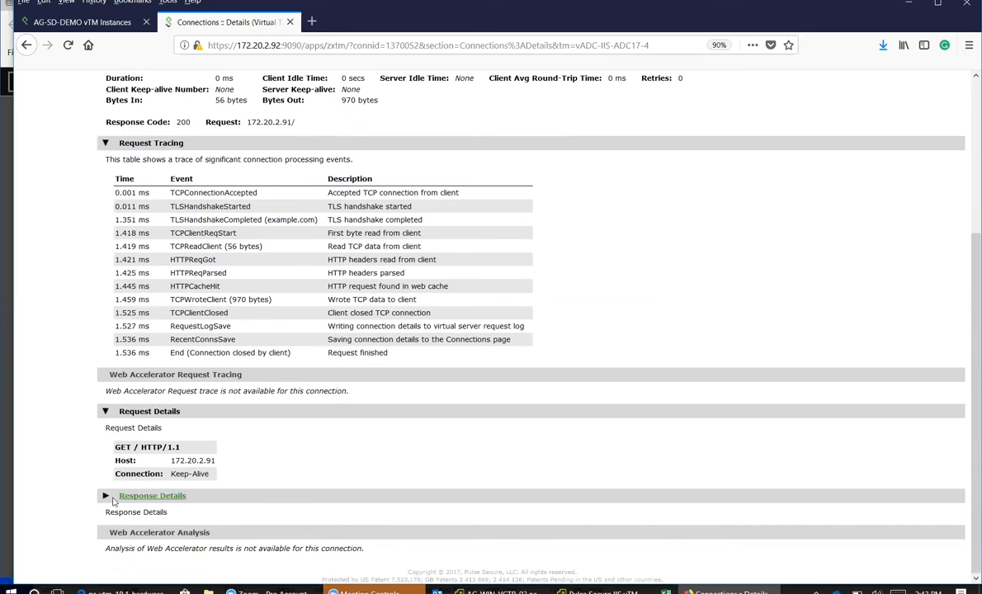
left_click(106, 495)
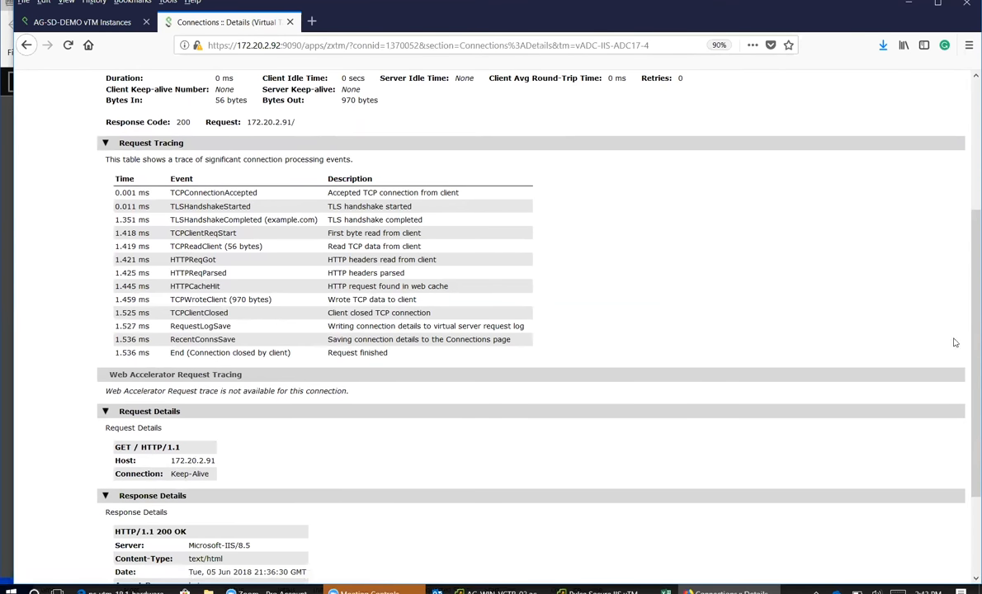
scroll("down", 3)
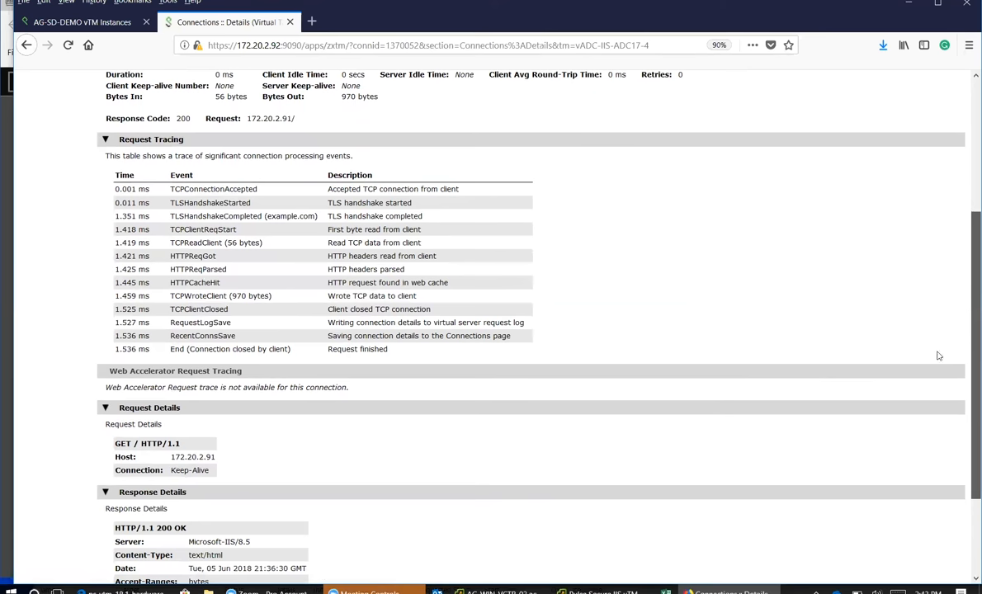
scroll("down", 3)
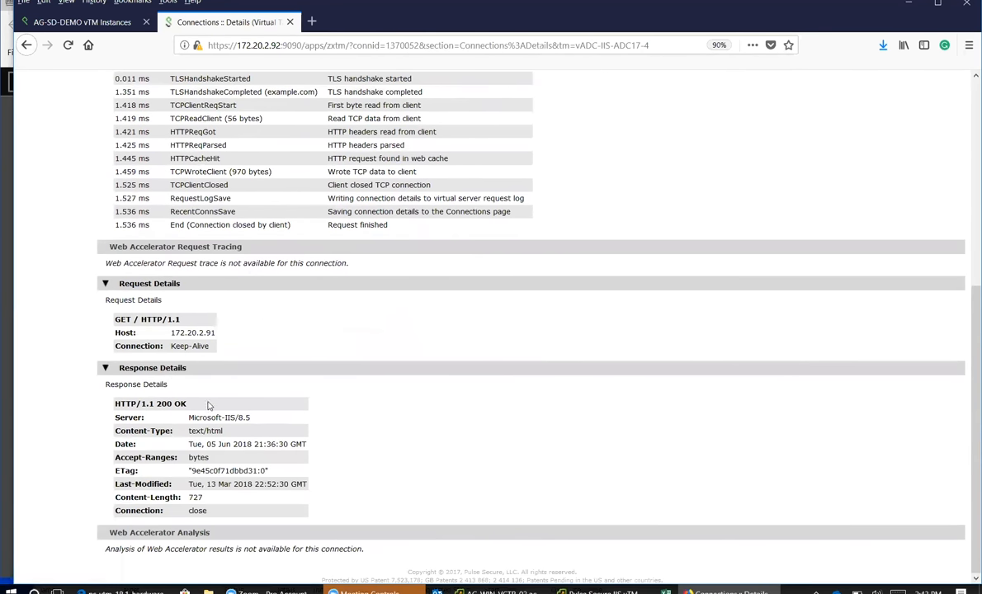
mouse_move(201, 431)
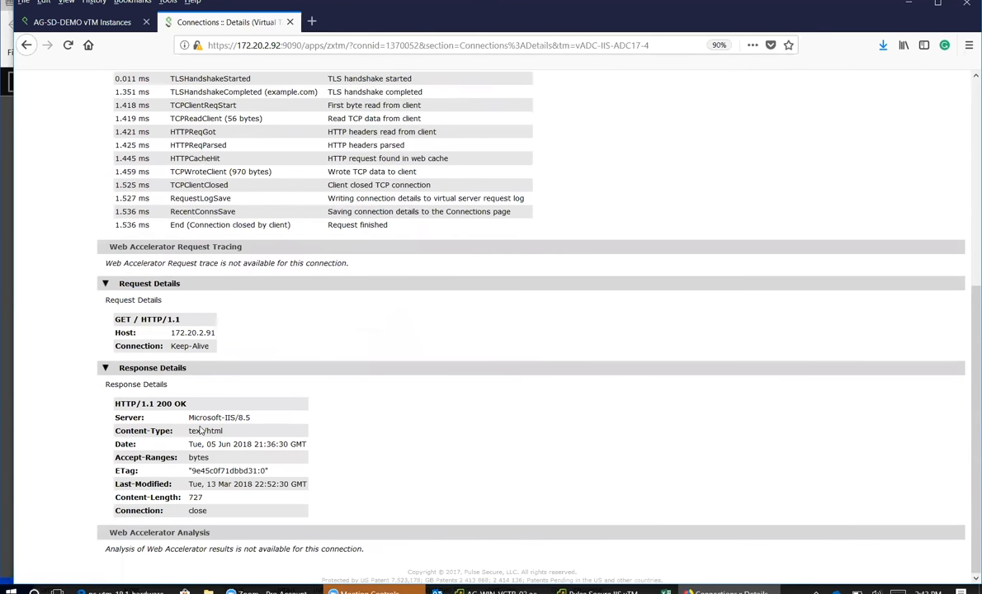
mouse_move(233, 444)
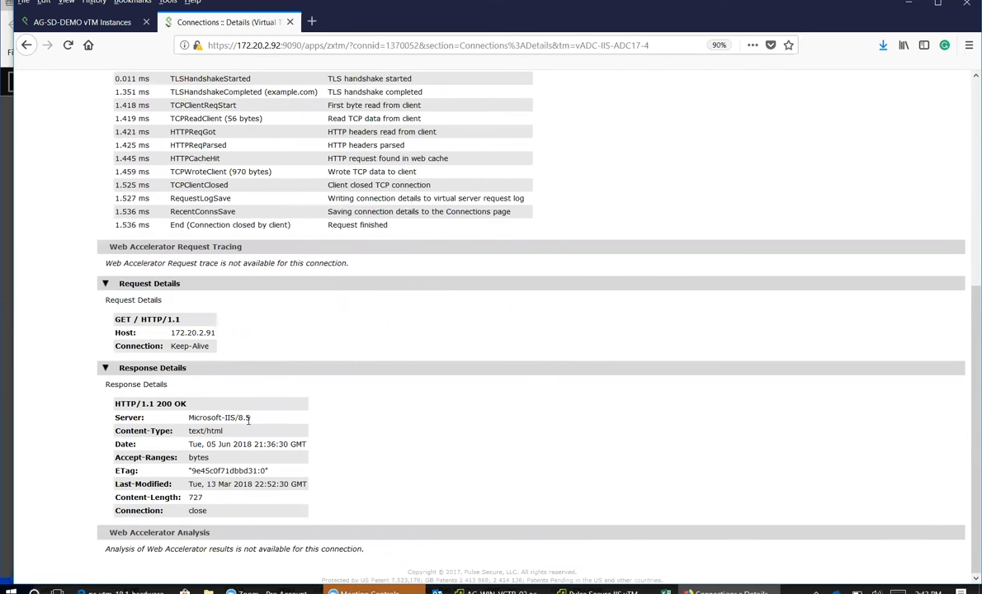
mouse_move(248, 481)
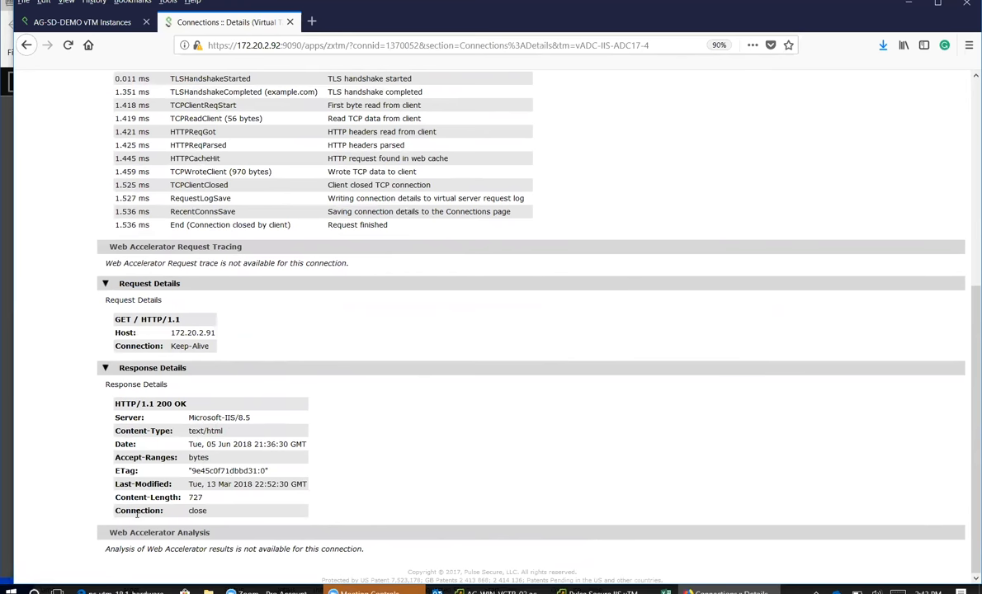
double_click(139, 510)
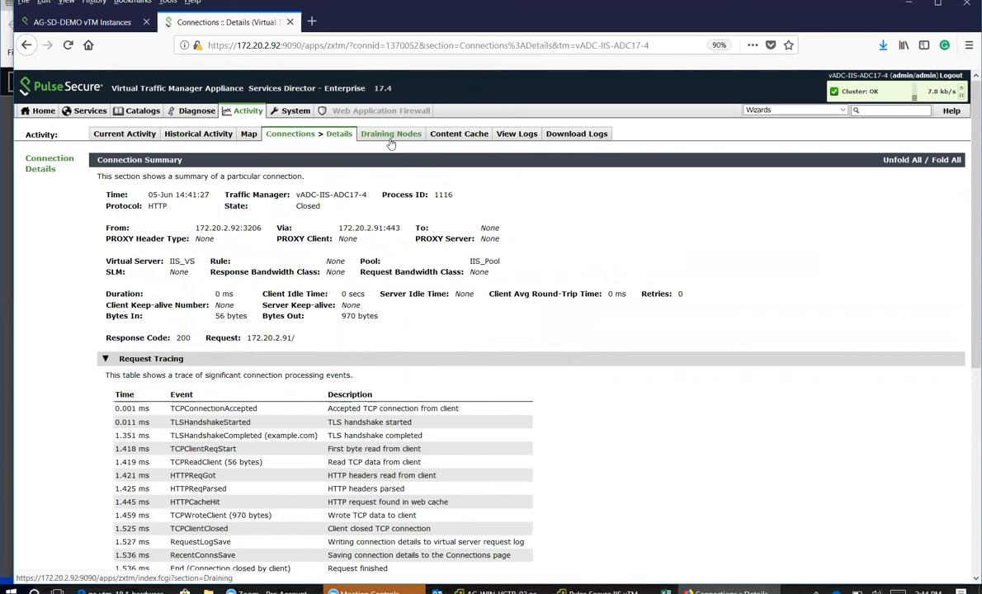
mouse_move(391, 134)
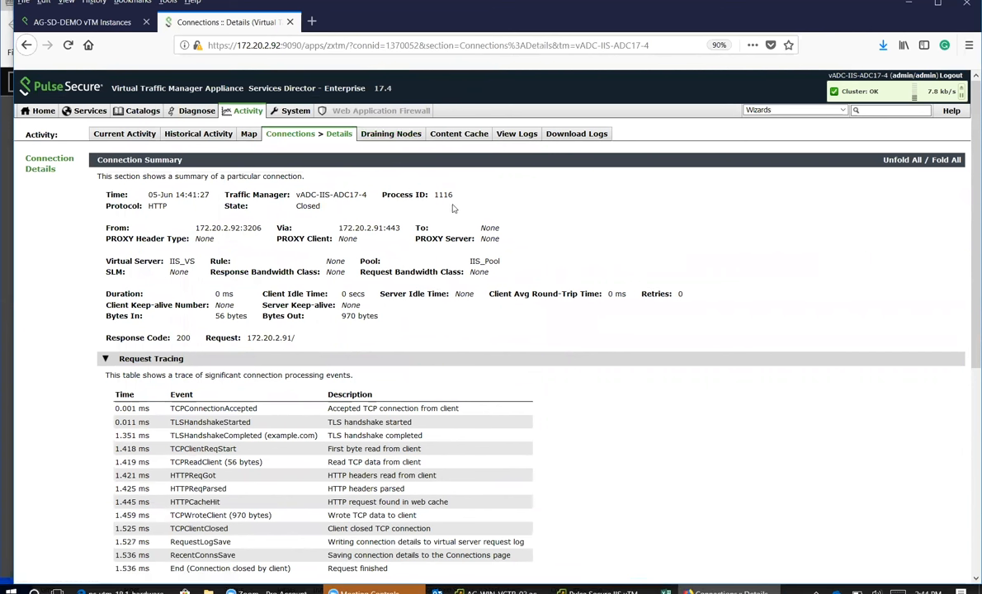